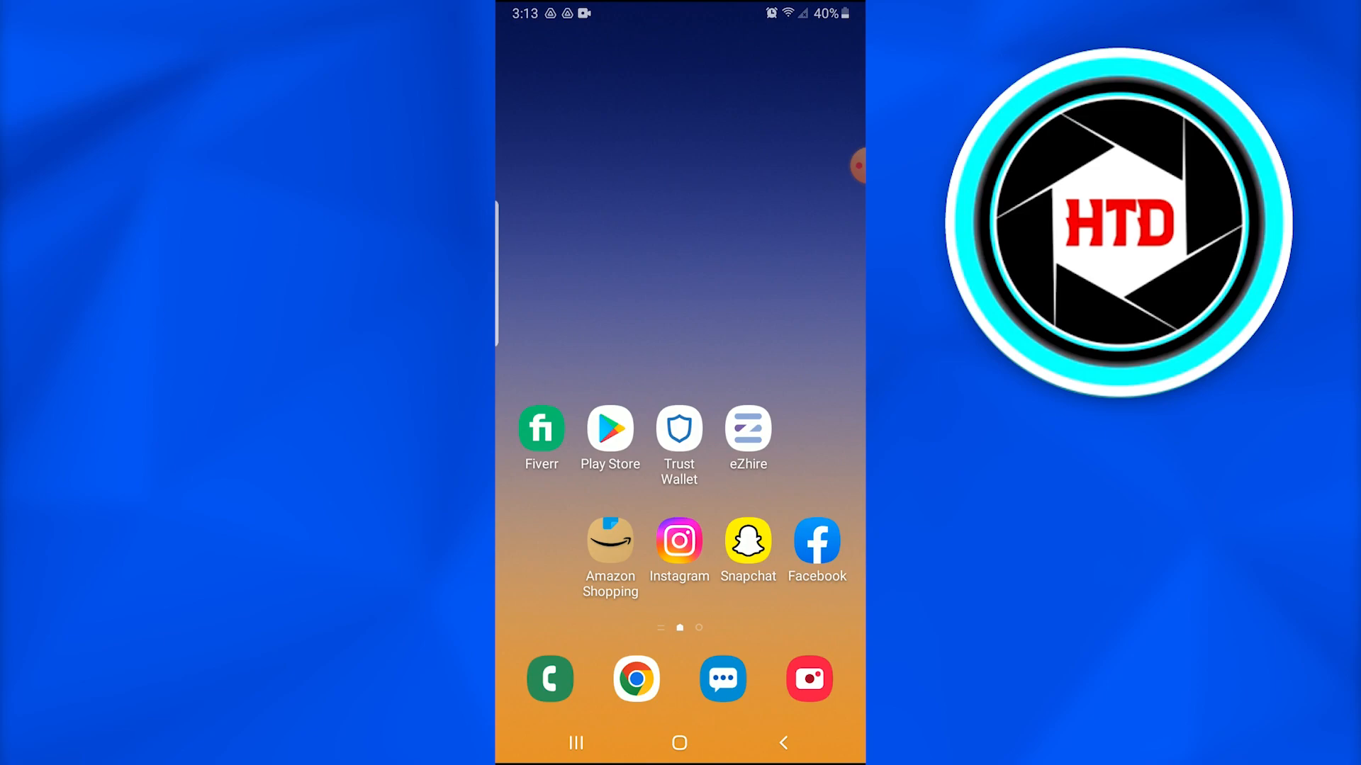
Back out of the app store's Discord search to the home screen
scroll("up", 3)
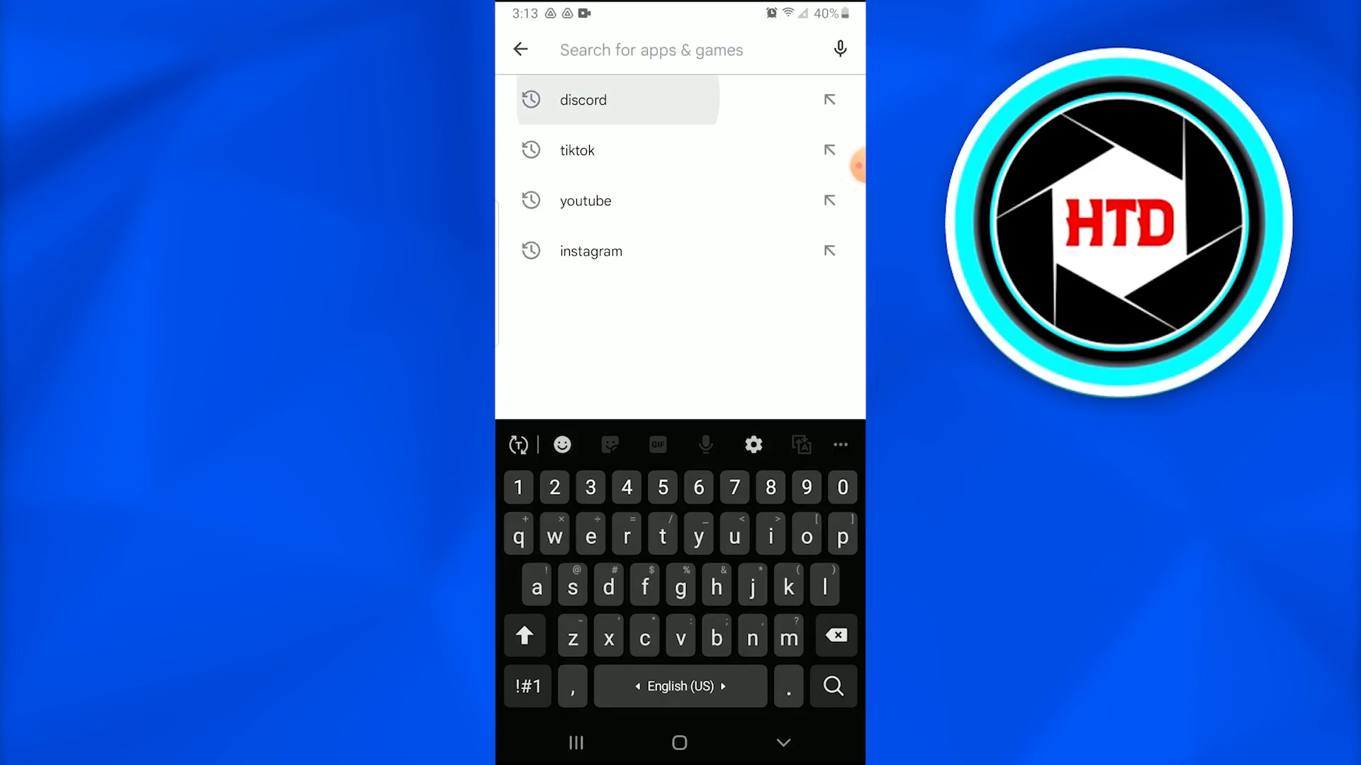
left_click(583, 99)
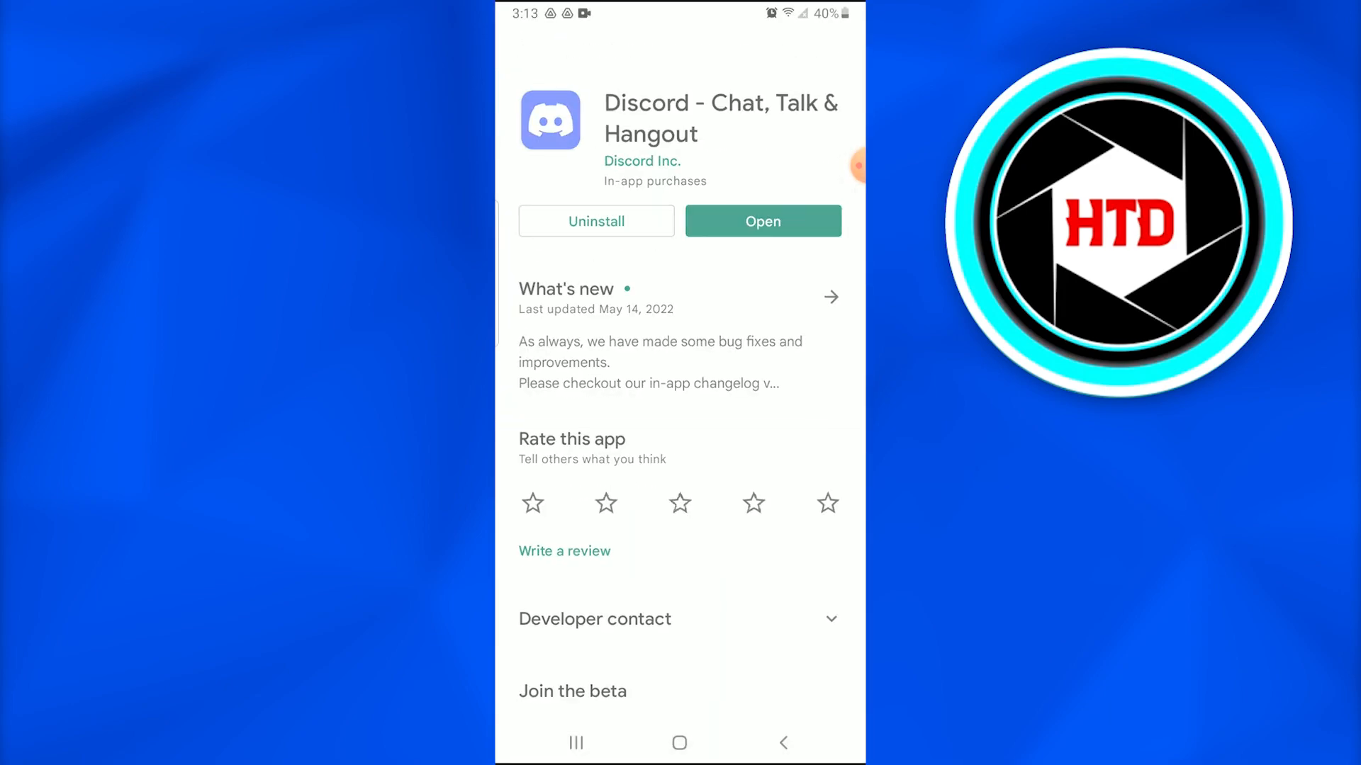
left_click(783, 743)
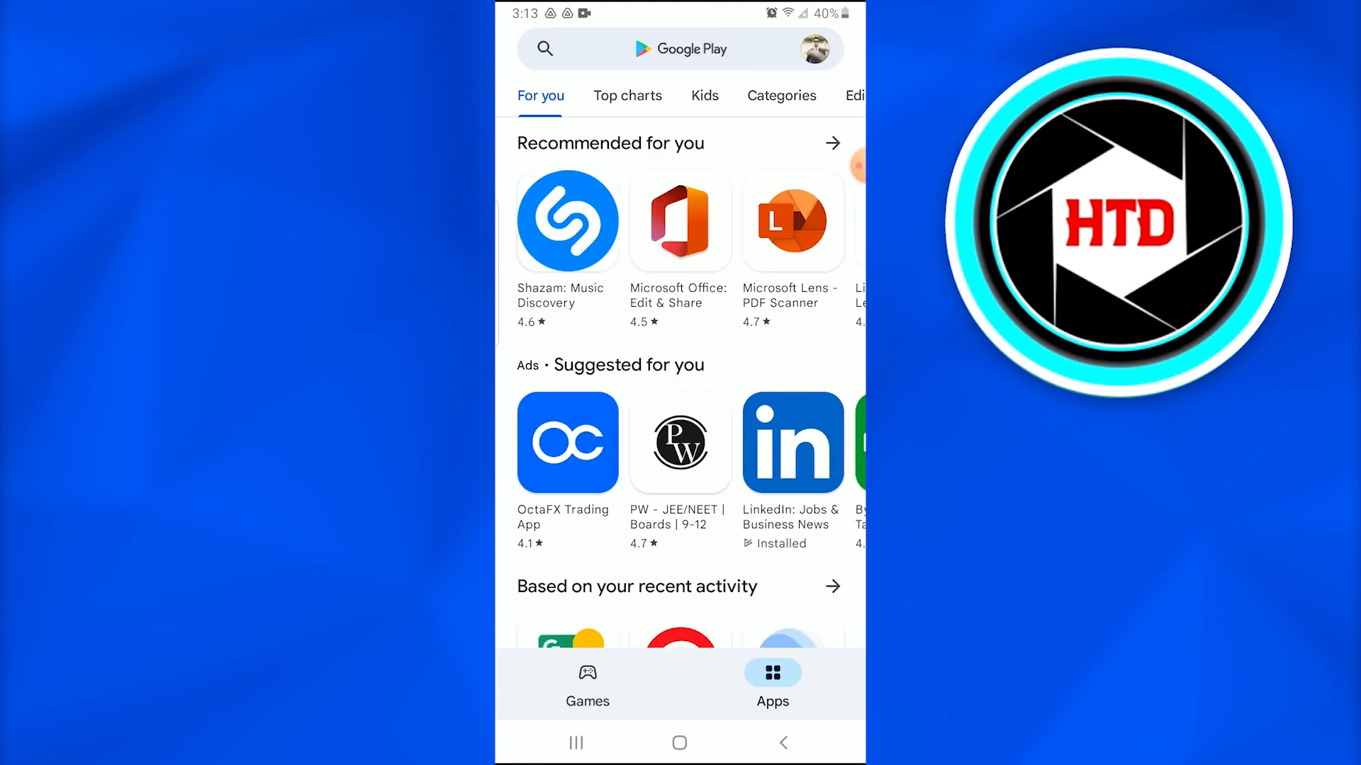
left_click(673, 50)
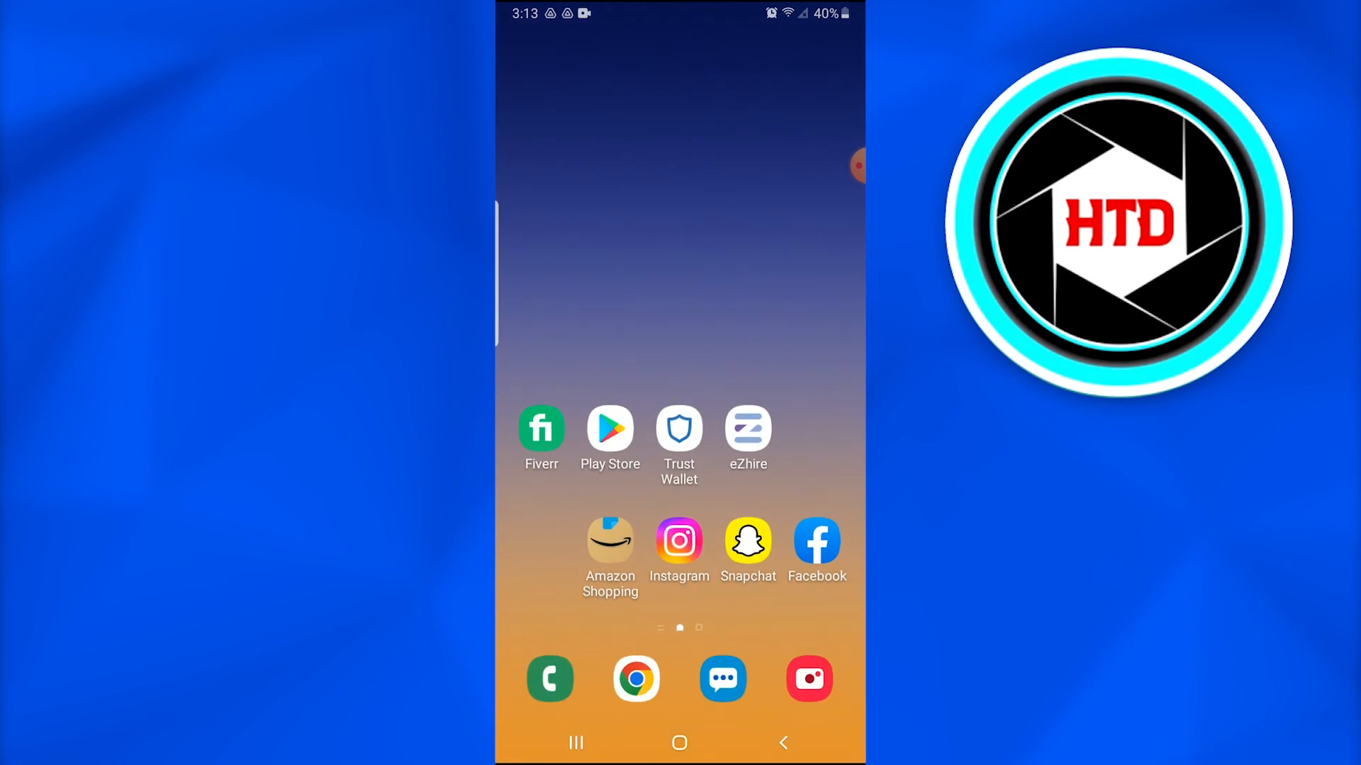
Google 'blox fruits discord' in Chrome and open the Discord Me community server listing
left_click(635, 679)
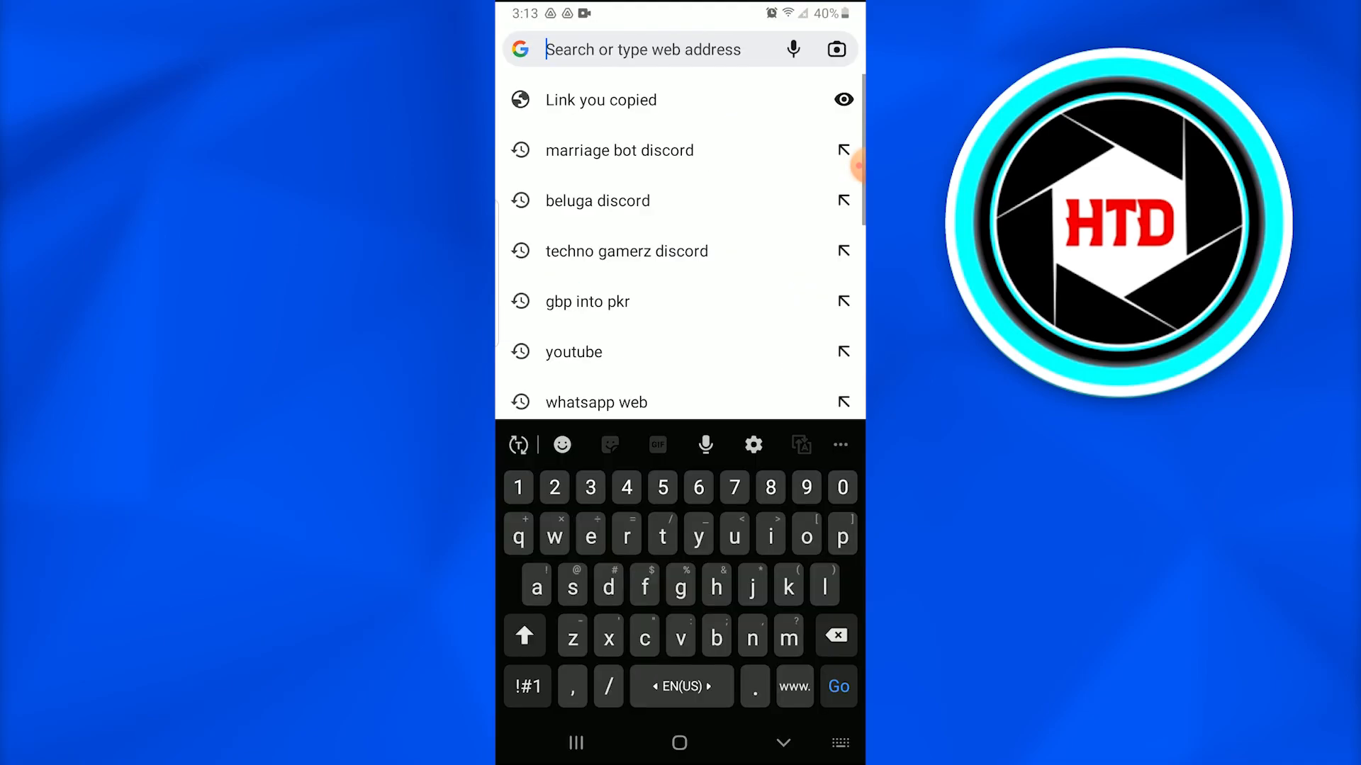
type("blox fr")
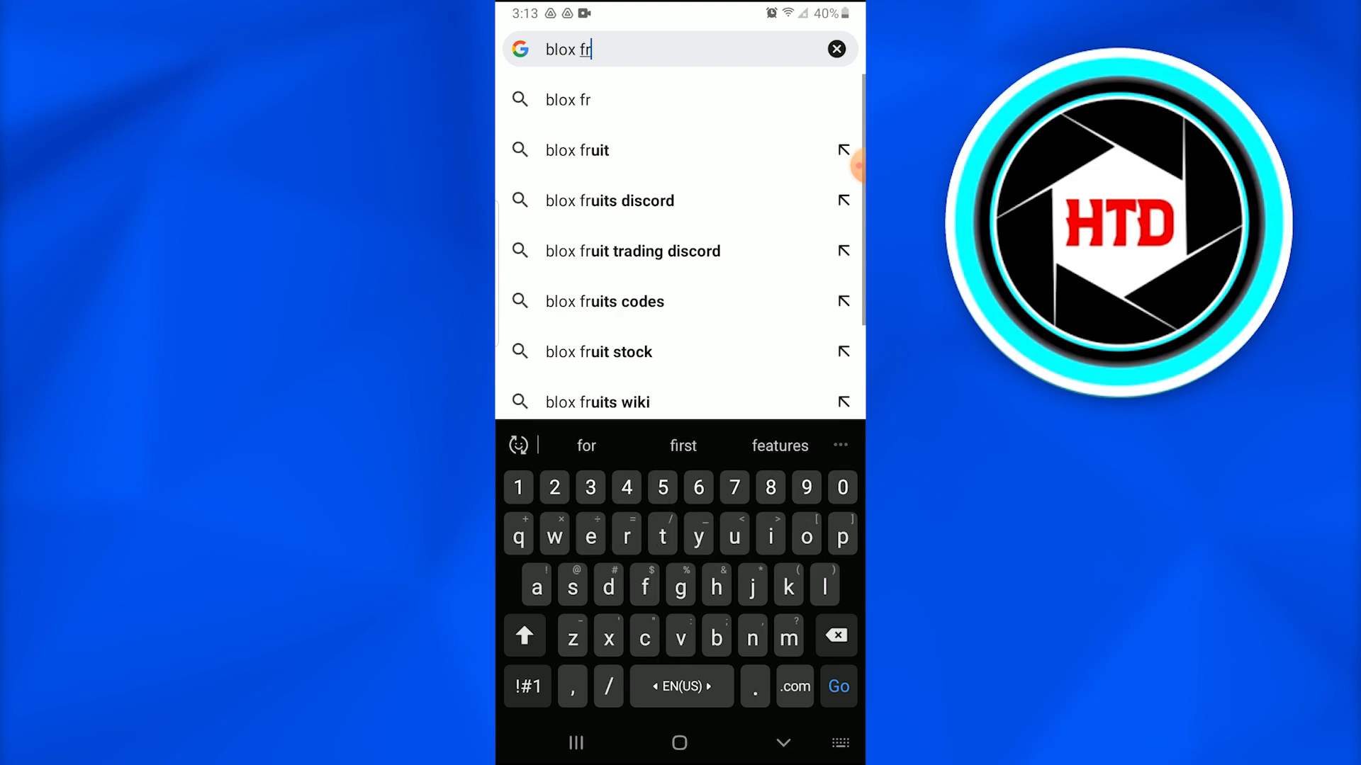
left_click(608, 200)
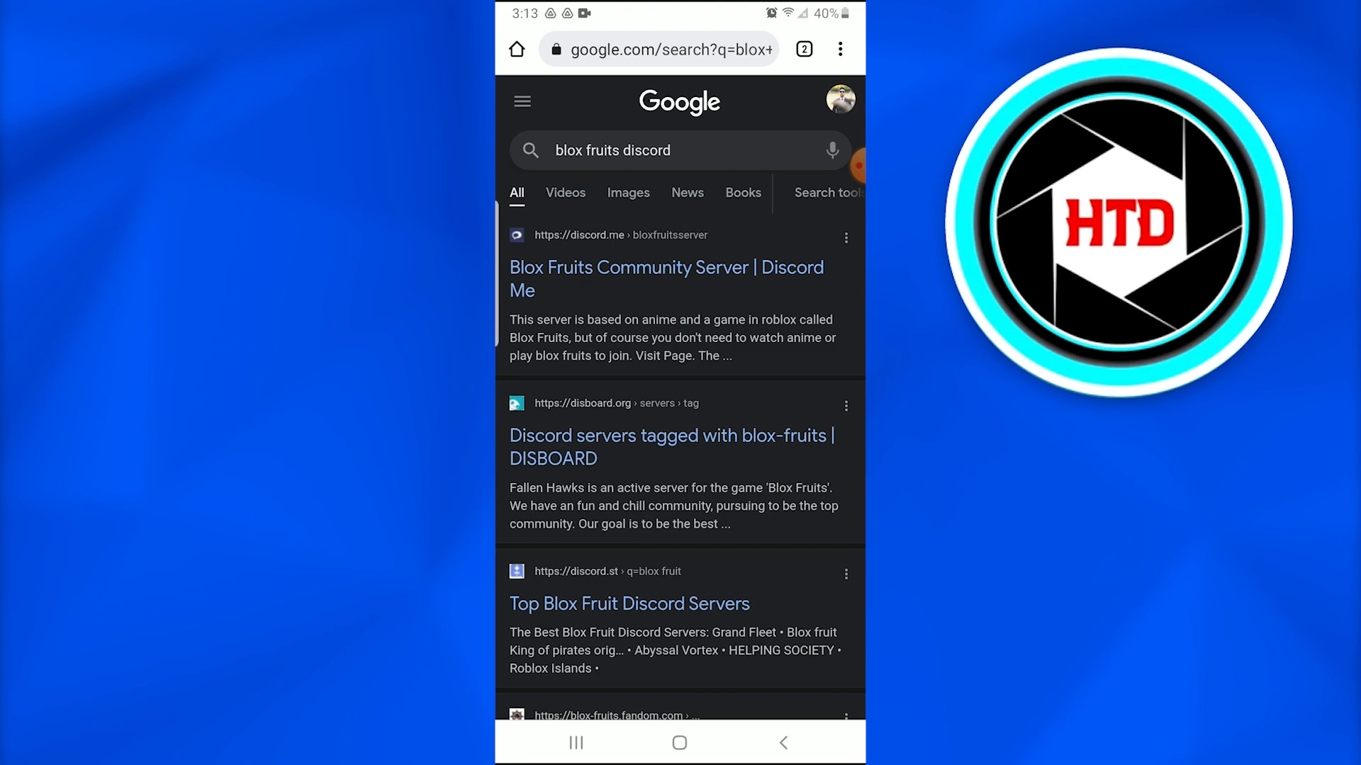
left_click(666, 278)
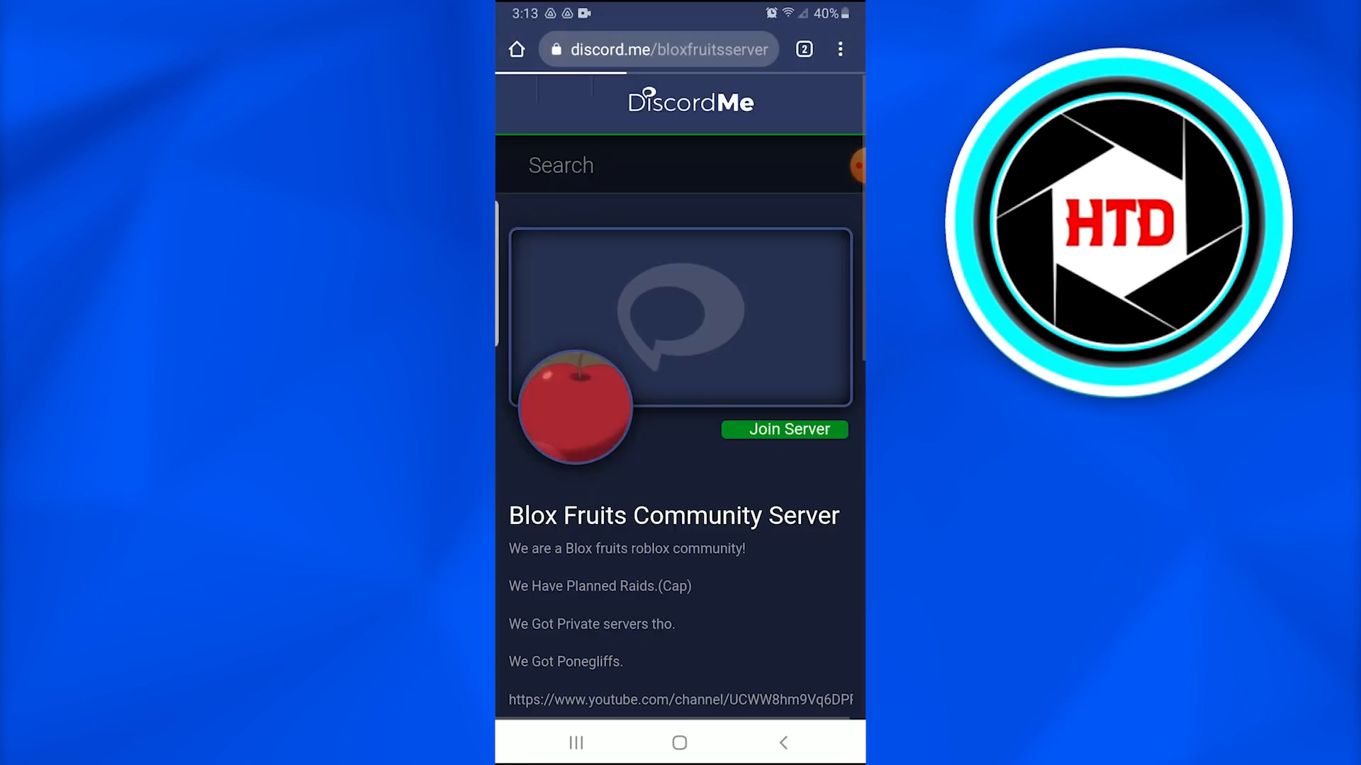
Join the Blox Fruits Community Server from Discord Me, confirming the handoff to Discord
type("Mu")
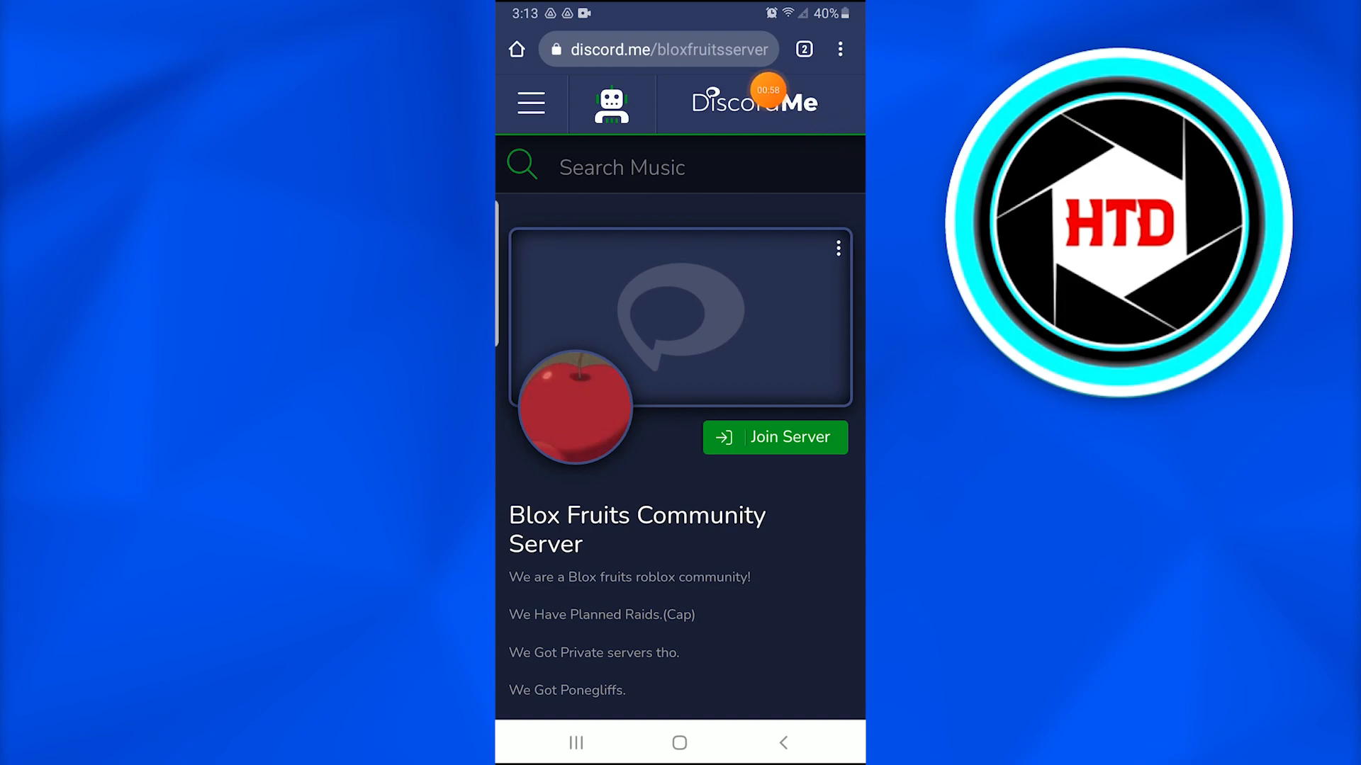
scroll("down", 3)
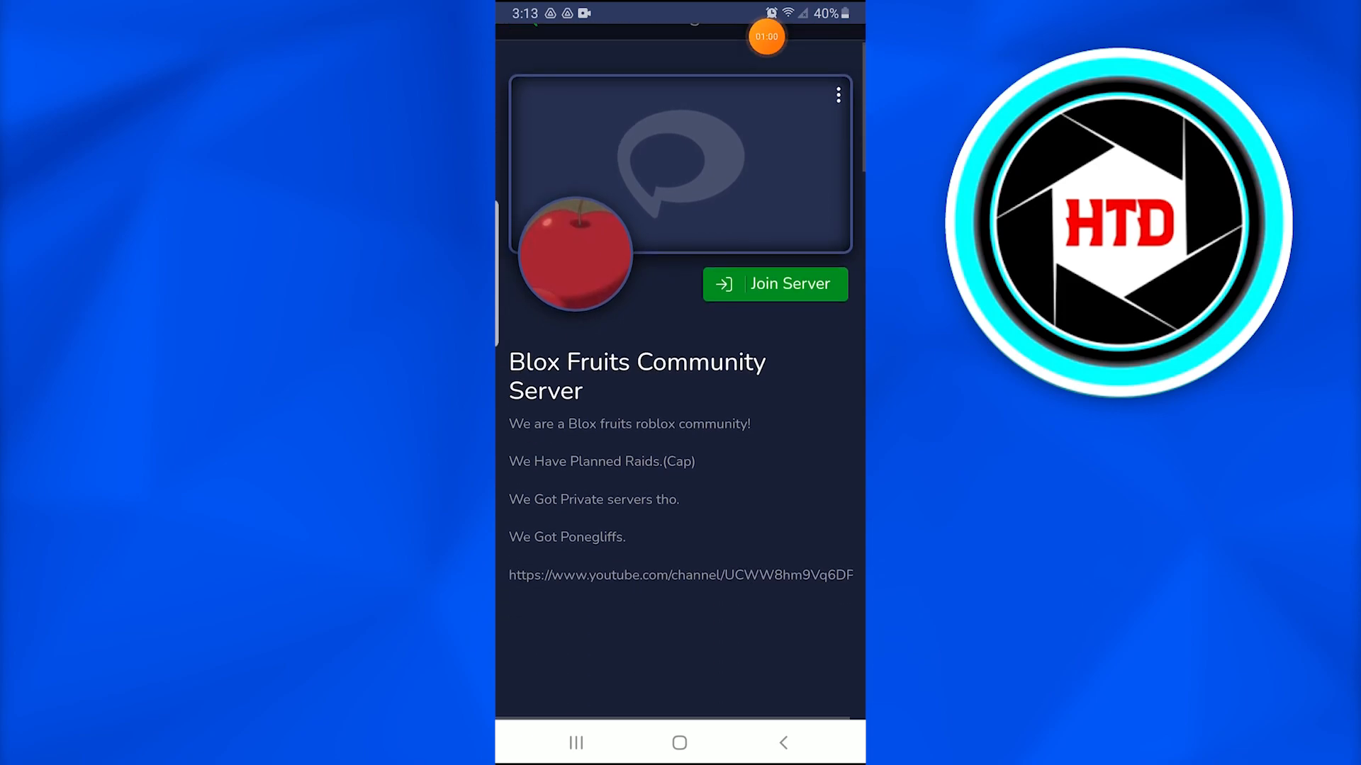
left_click(775, 284)
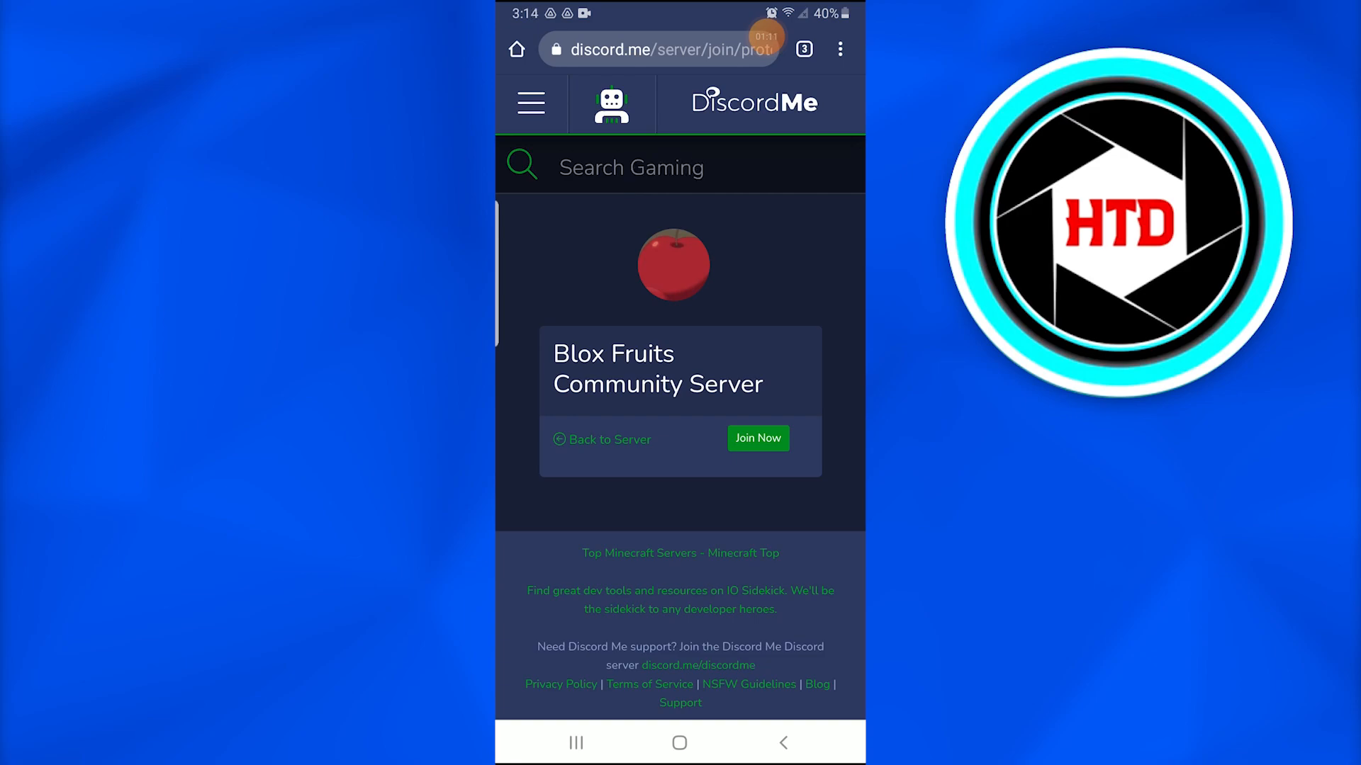
left_click(757, 438)
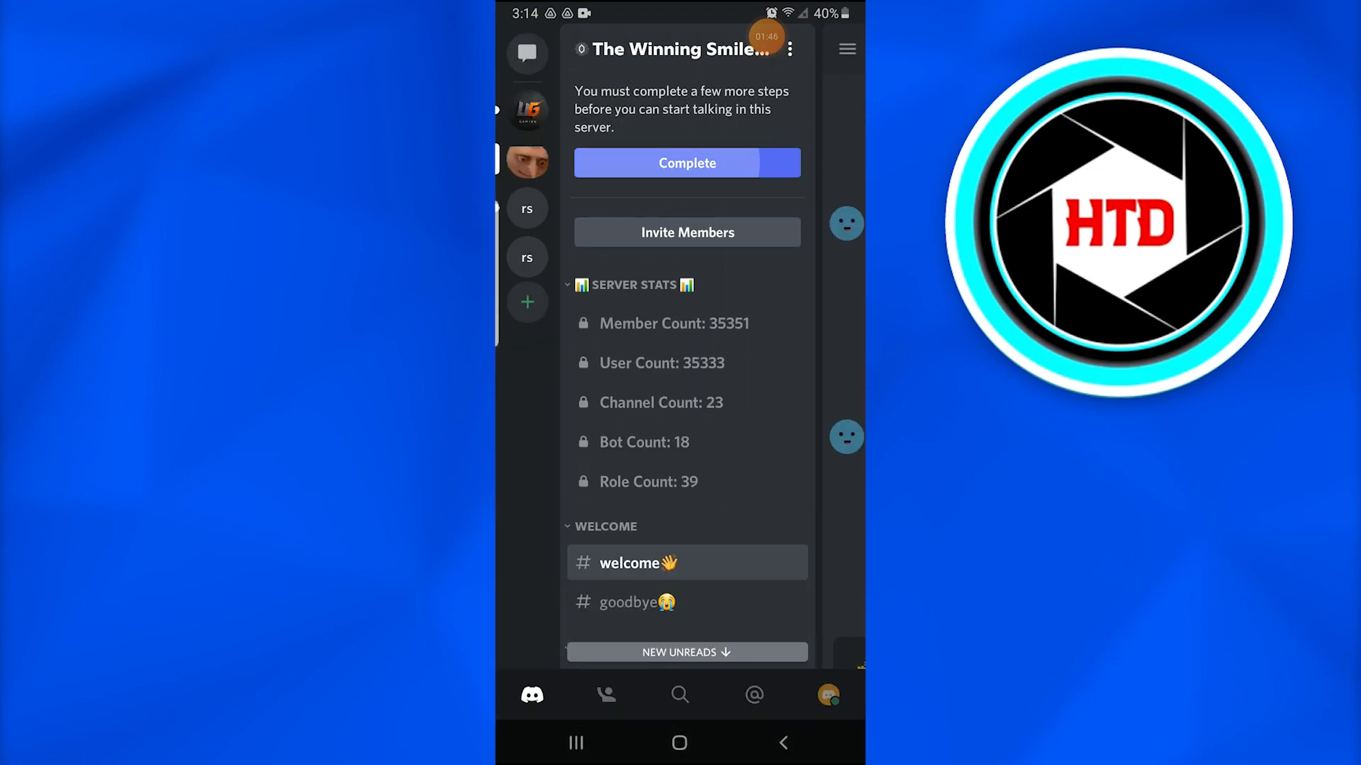
Tick 'I have read and agree to the rules' and submit the membership steps
left_click(687, 163)
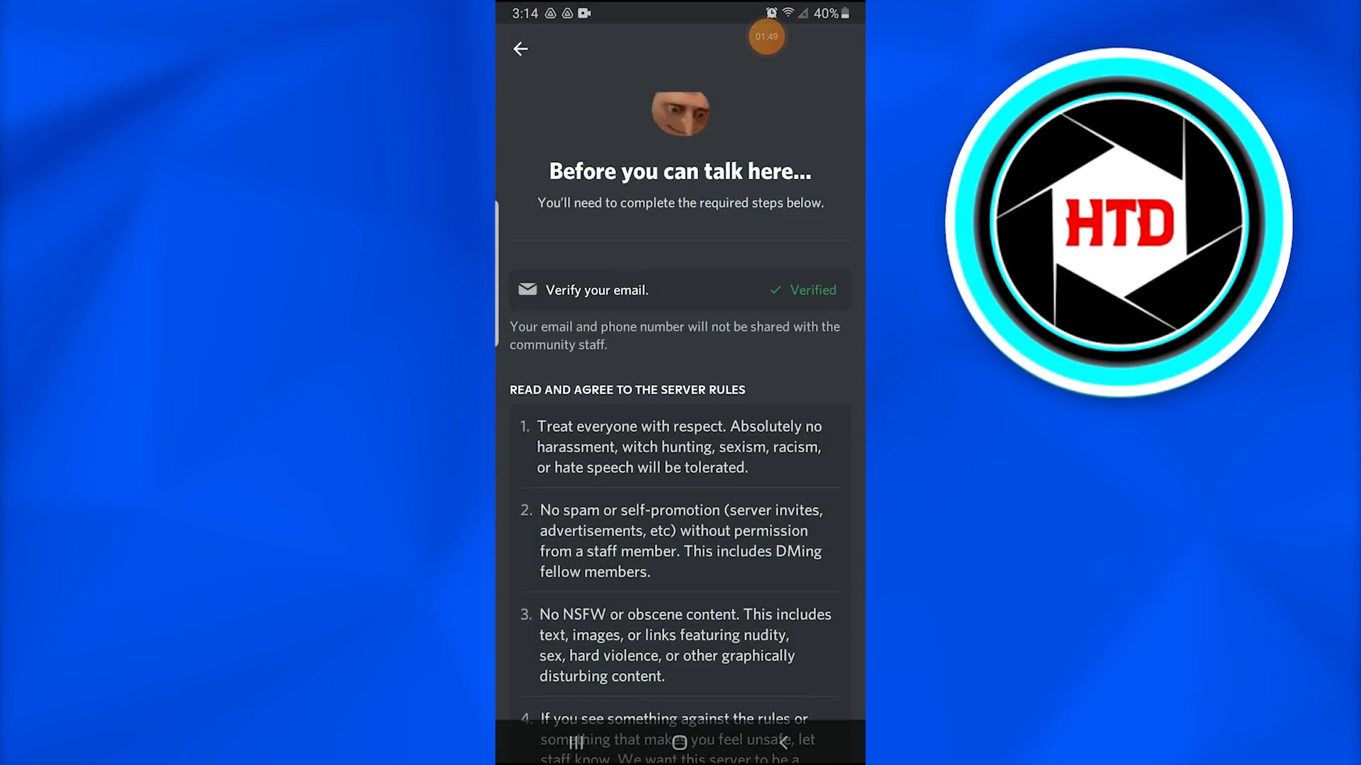
scroll("down", 3)
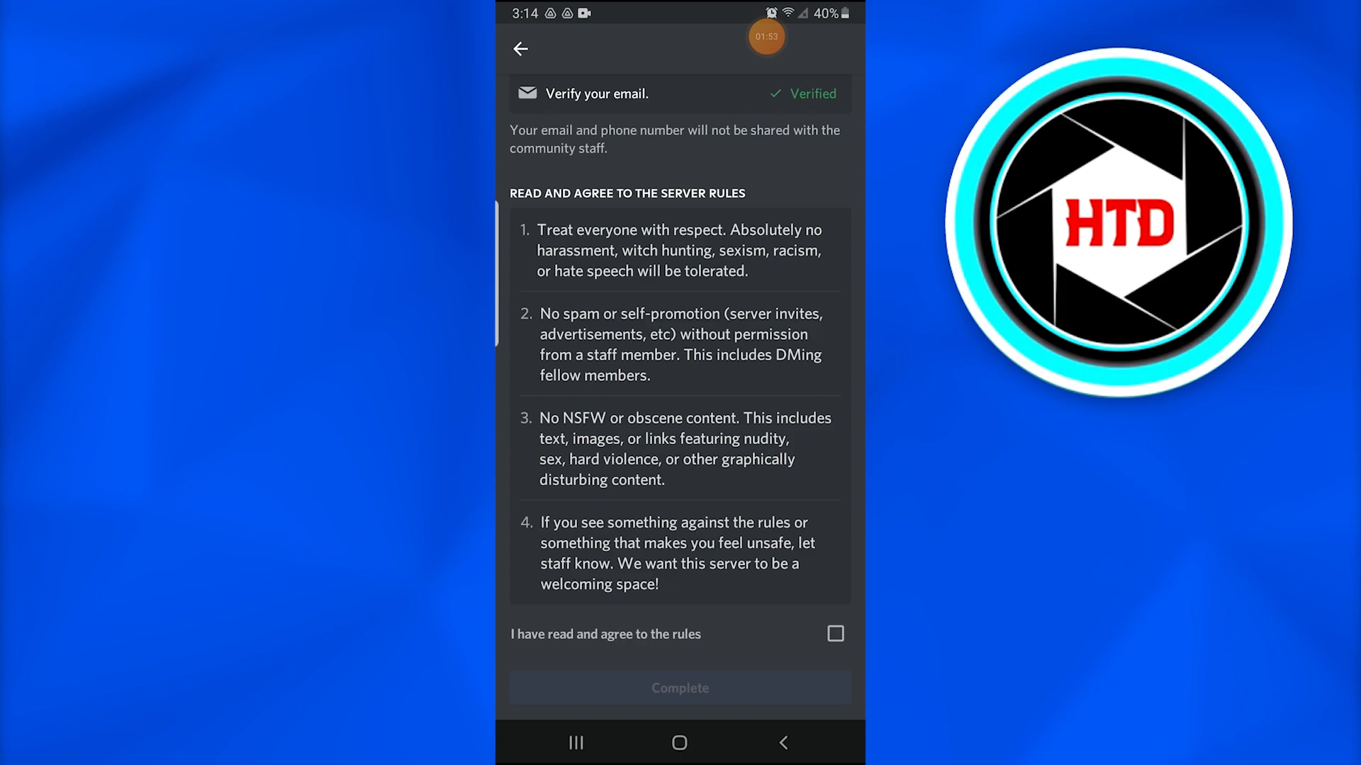
left_click(835, 653)
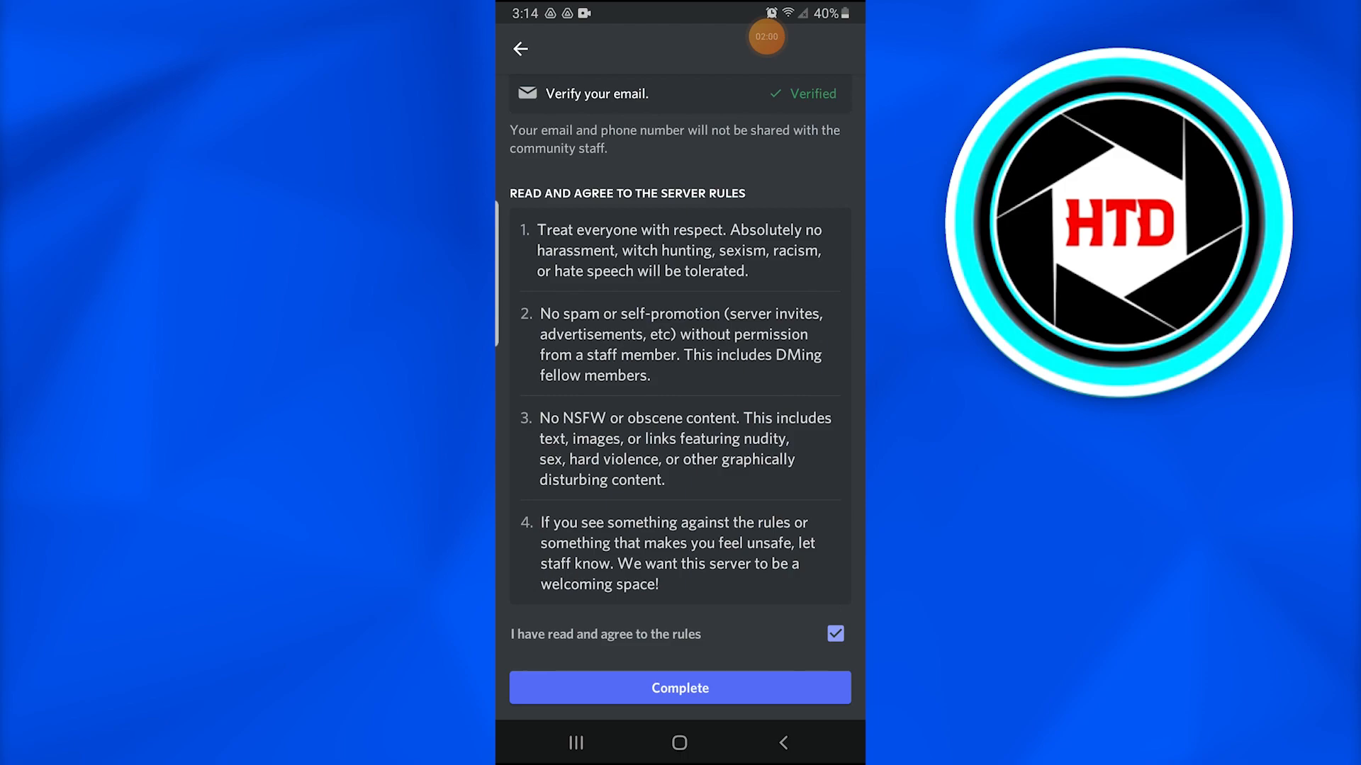
left_click(680, 688)
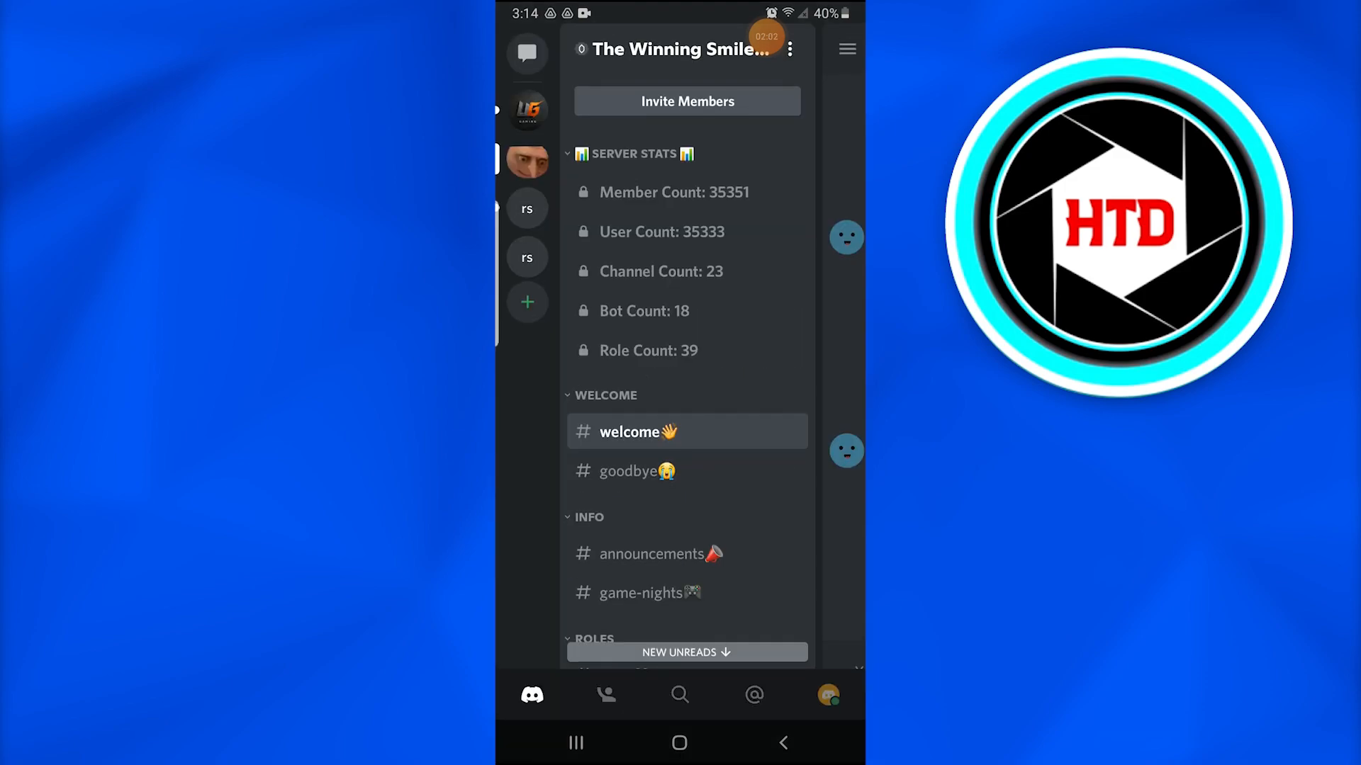
Open #welcome to view the bot's greetings for newly joined members
left_click(630, 432)
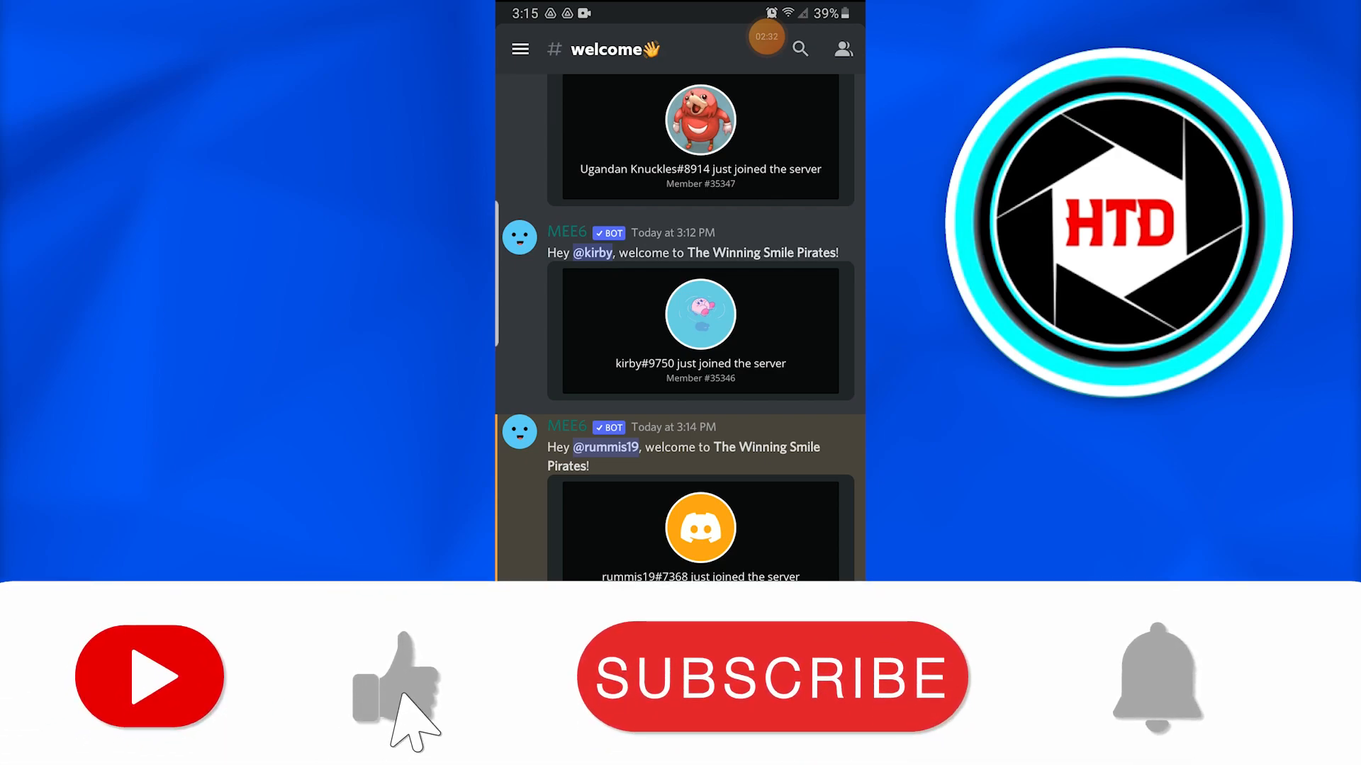
left_click(779, 690)
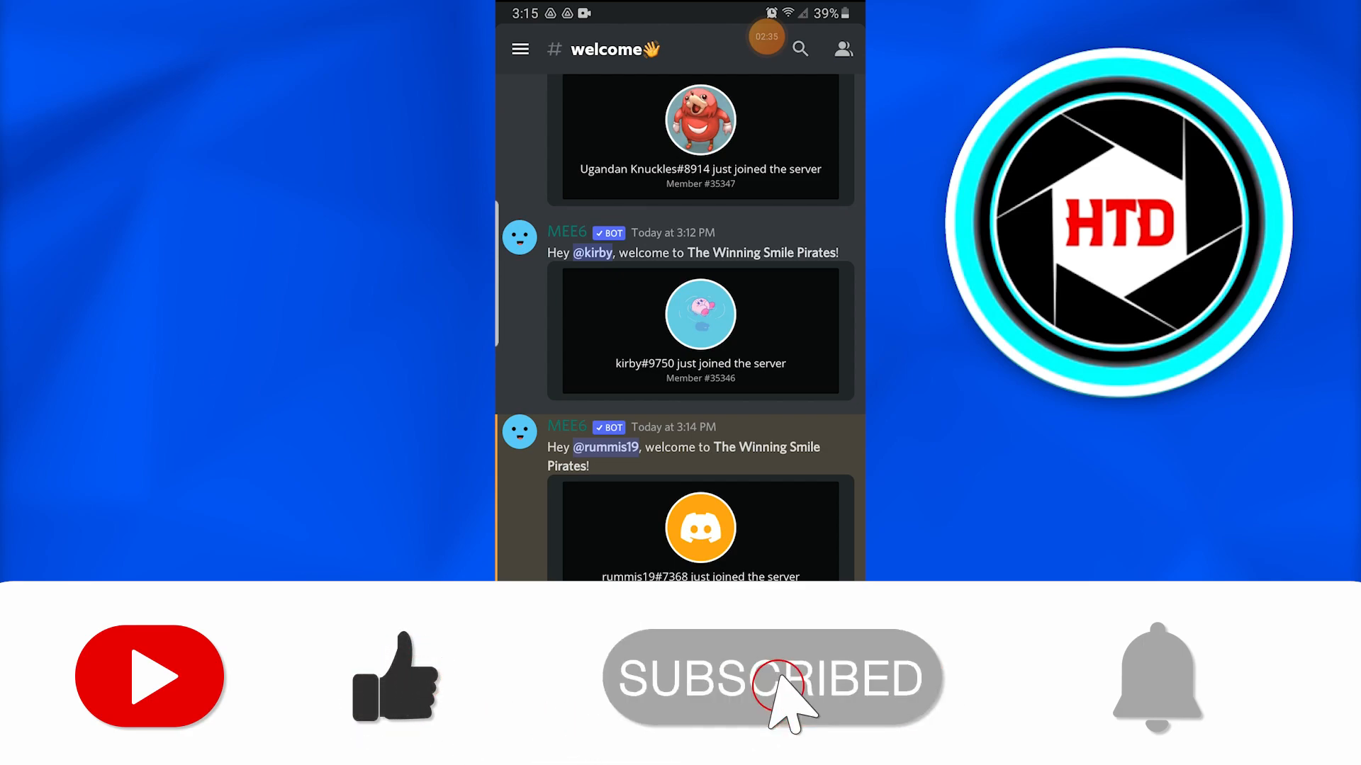